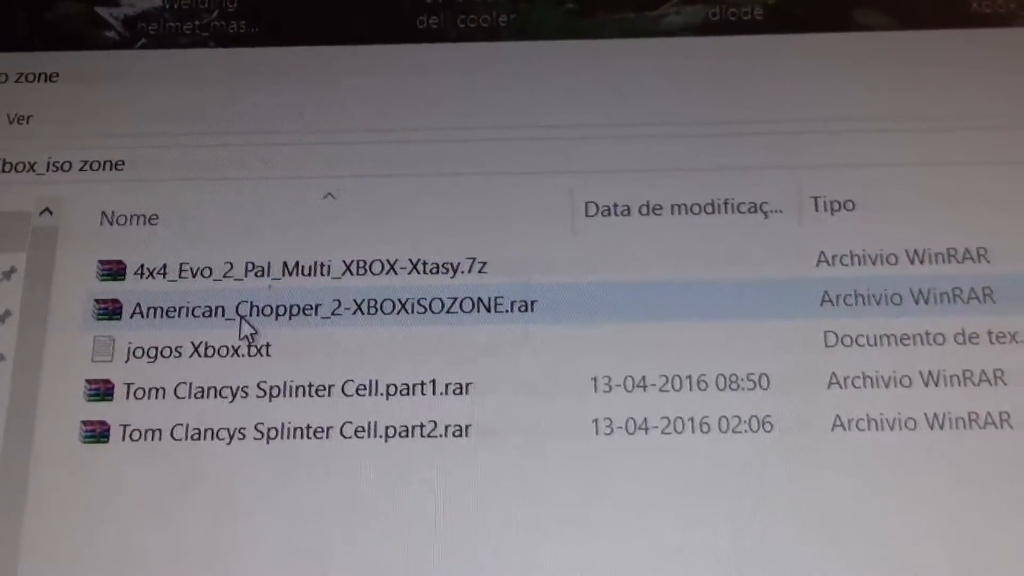
Select Tom Clancys Splinter Cell.part1.rar in the xbox_iso folder
left_click(190, 339)
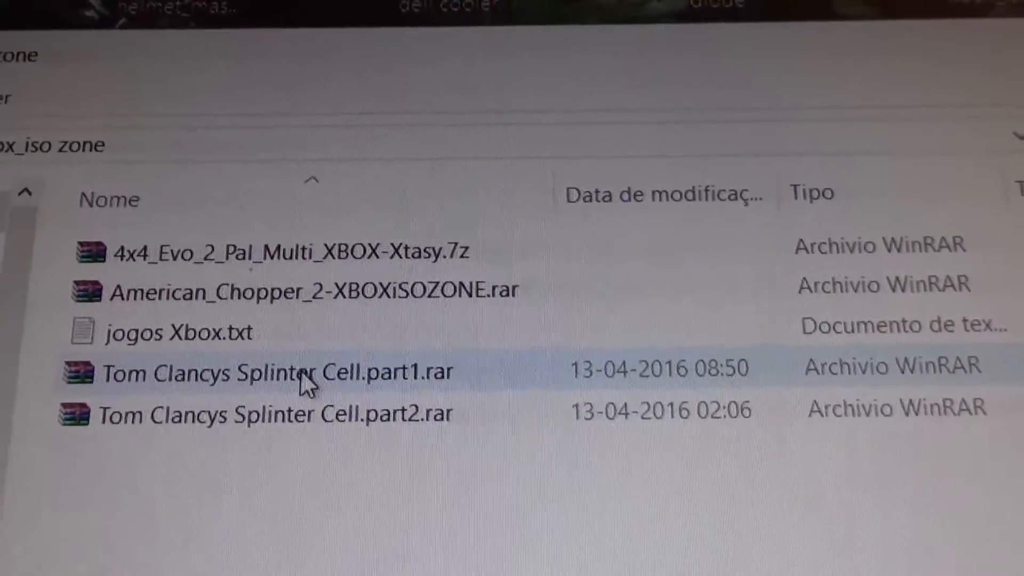
left_click(262, 366)
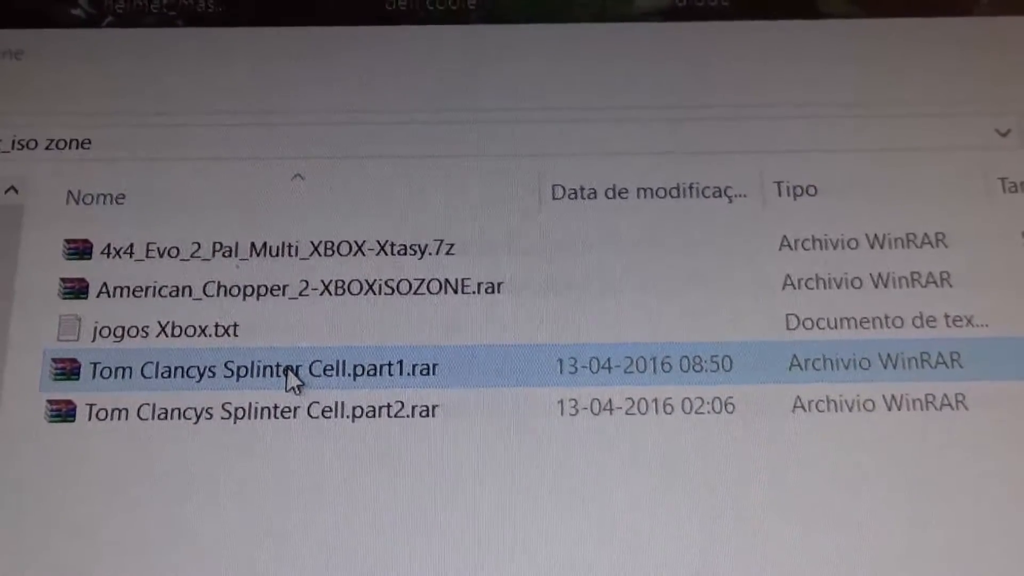
Extract Tom Clancy's Splinter Cell.iso from the part1 RAR archive via WinRAR's Estrai in
double_click(242, 368)
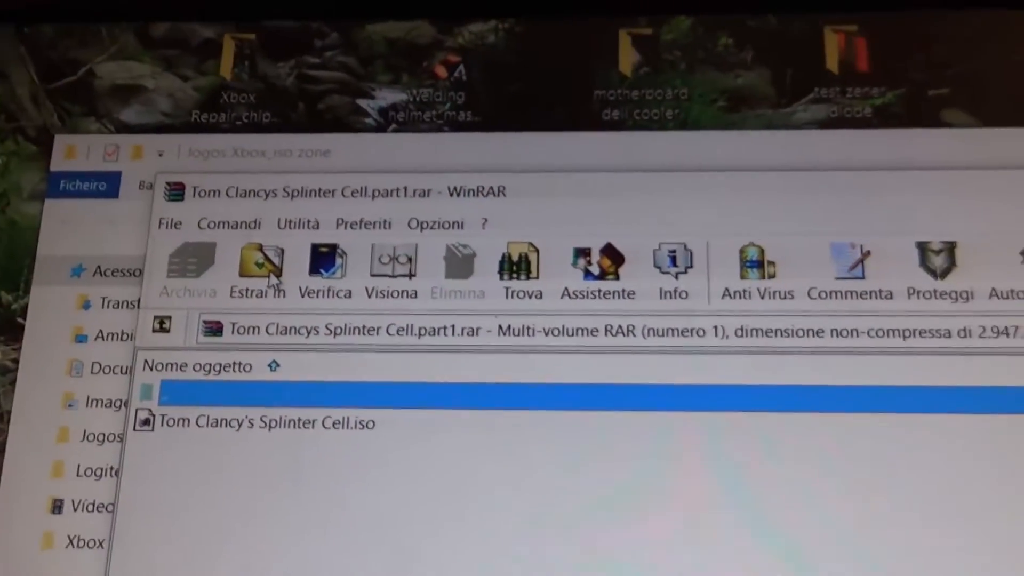
left_click(257, 268)
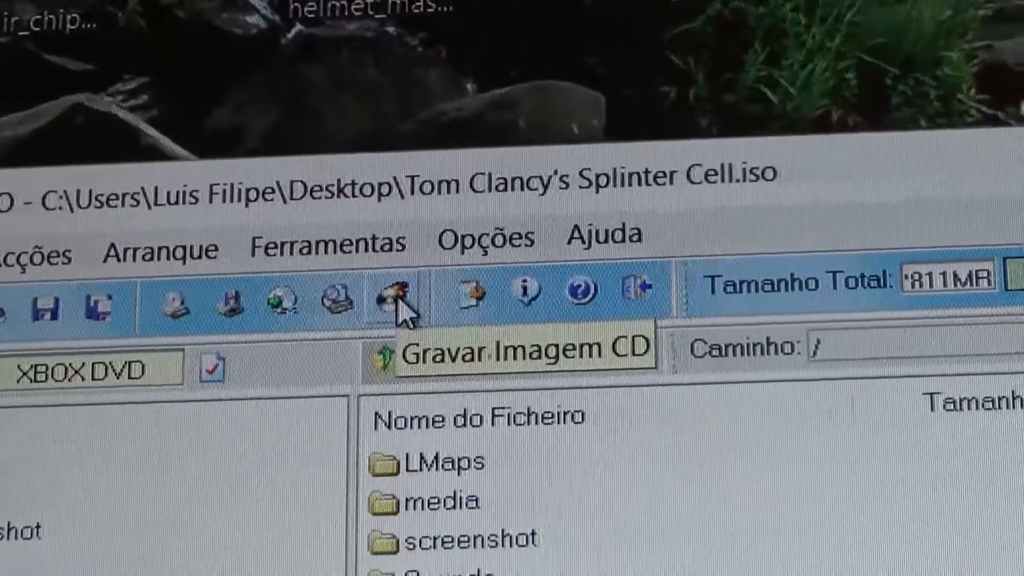
Set up the Burn Image dialog with the PLEXTOR DVD-RW recorder and 6X write speed
left_click(388, 304)
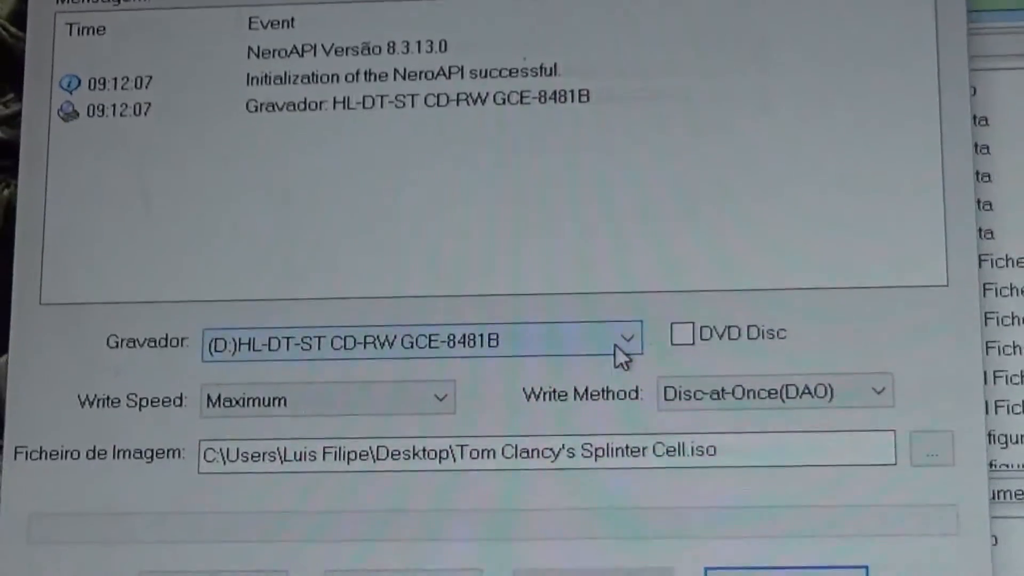
left_click(682, 333)
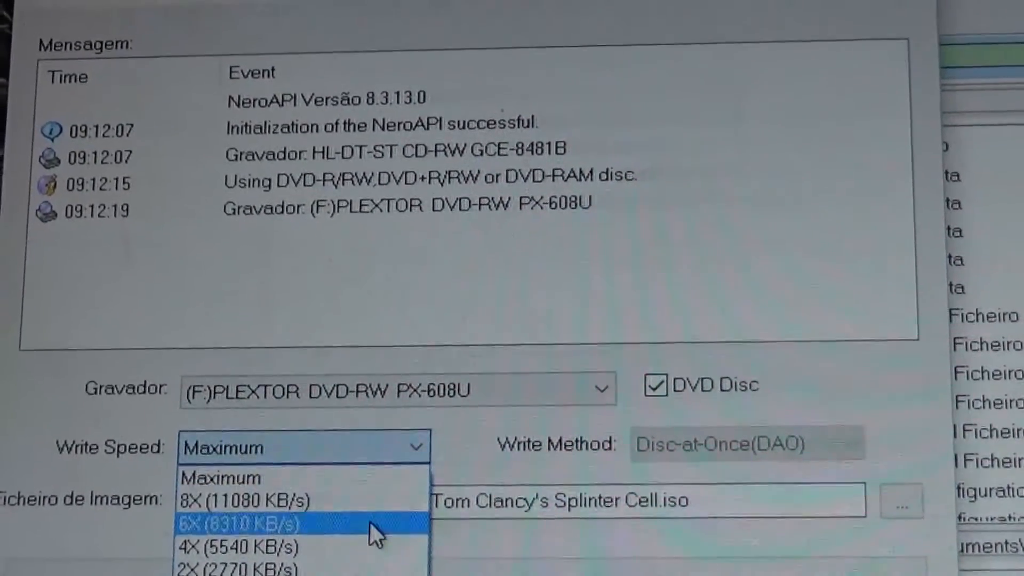
left_click(242, 525)
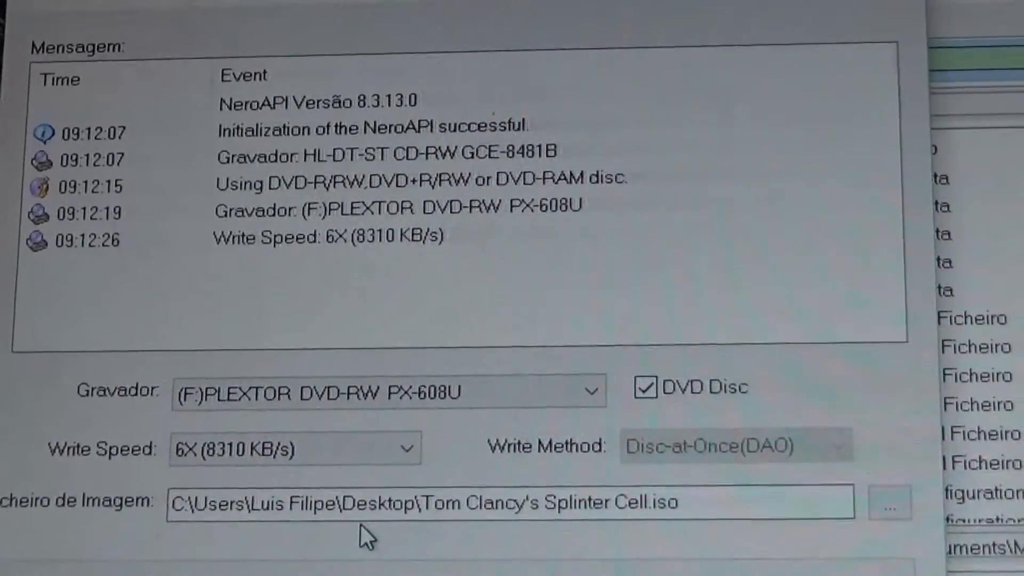
scroll("down", 3)
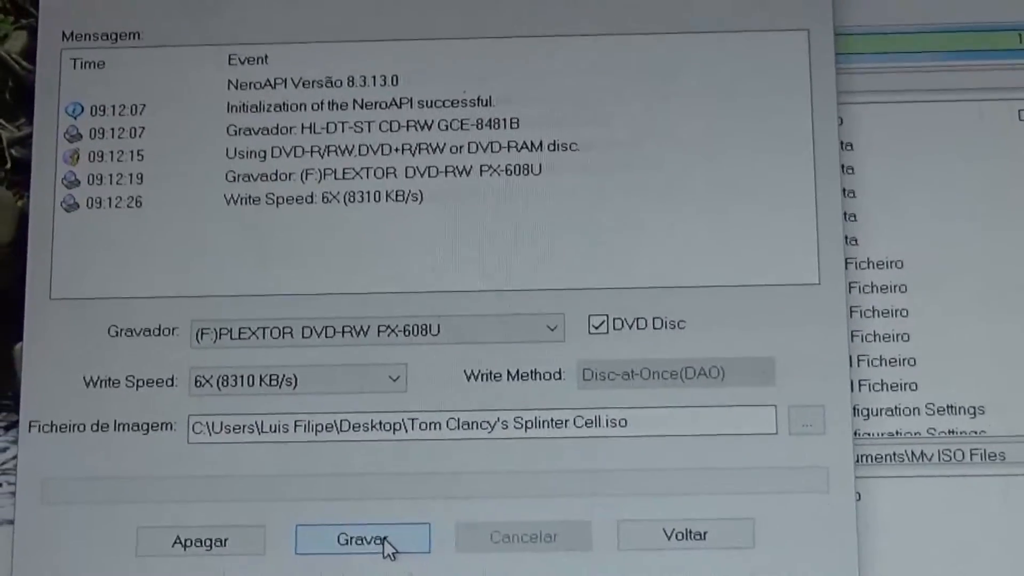
Start burning the Splinter Cell ISO to the DVD with Gravar
left_click(361, 539)
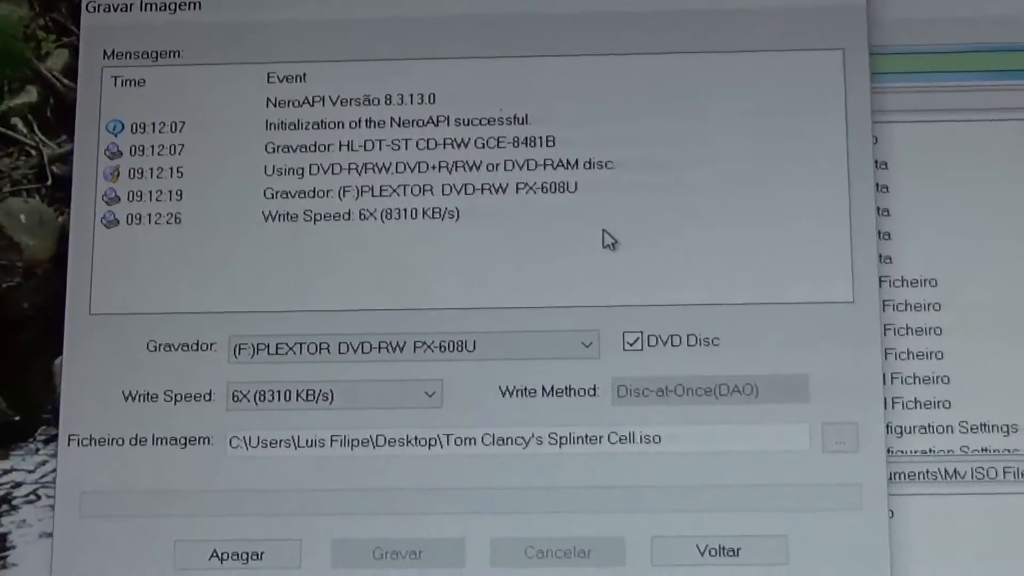
left_click(397, 553)
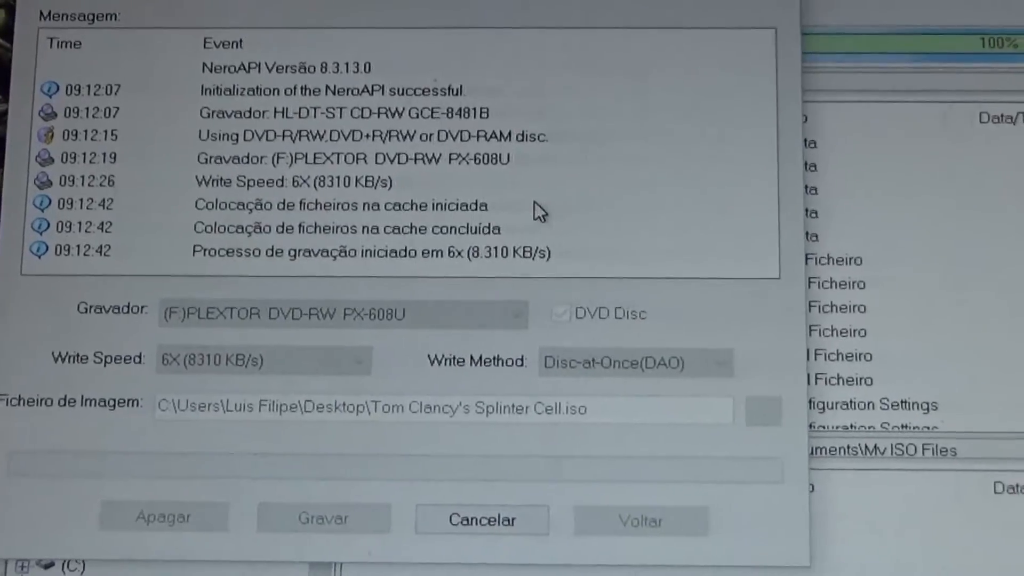